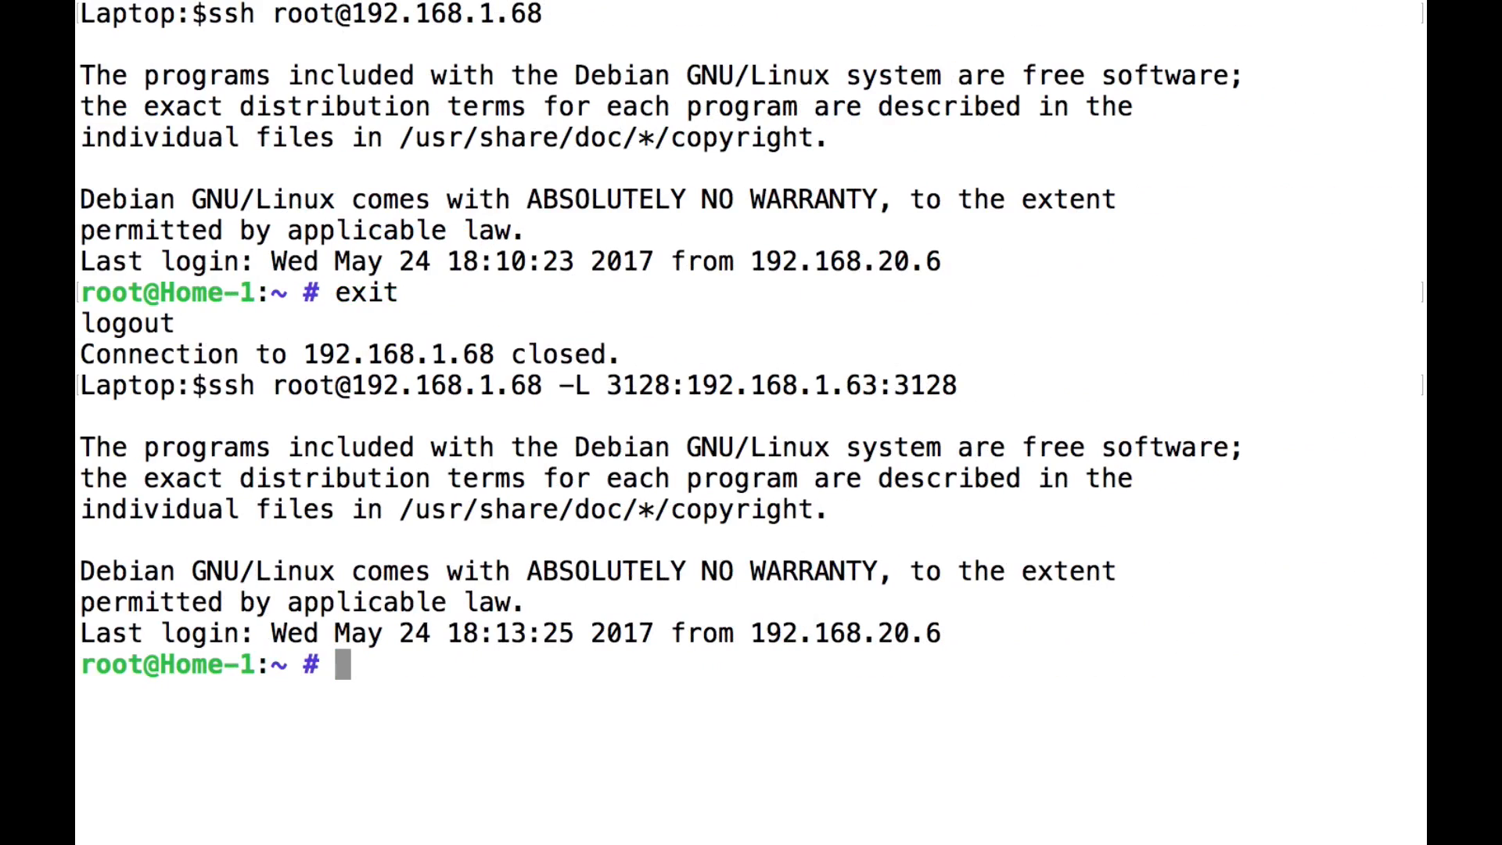
# - Exit the root@Home-1 SSH session and run ifconfig en0 on the laptop shell
pyautogui.write('exit')
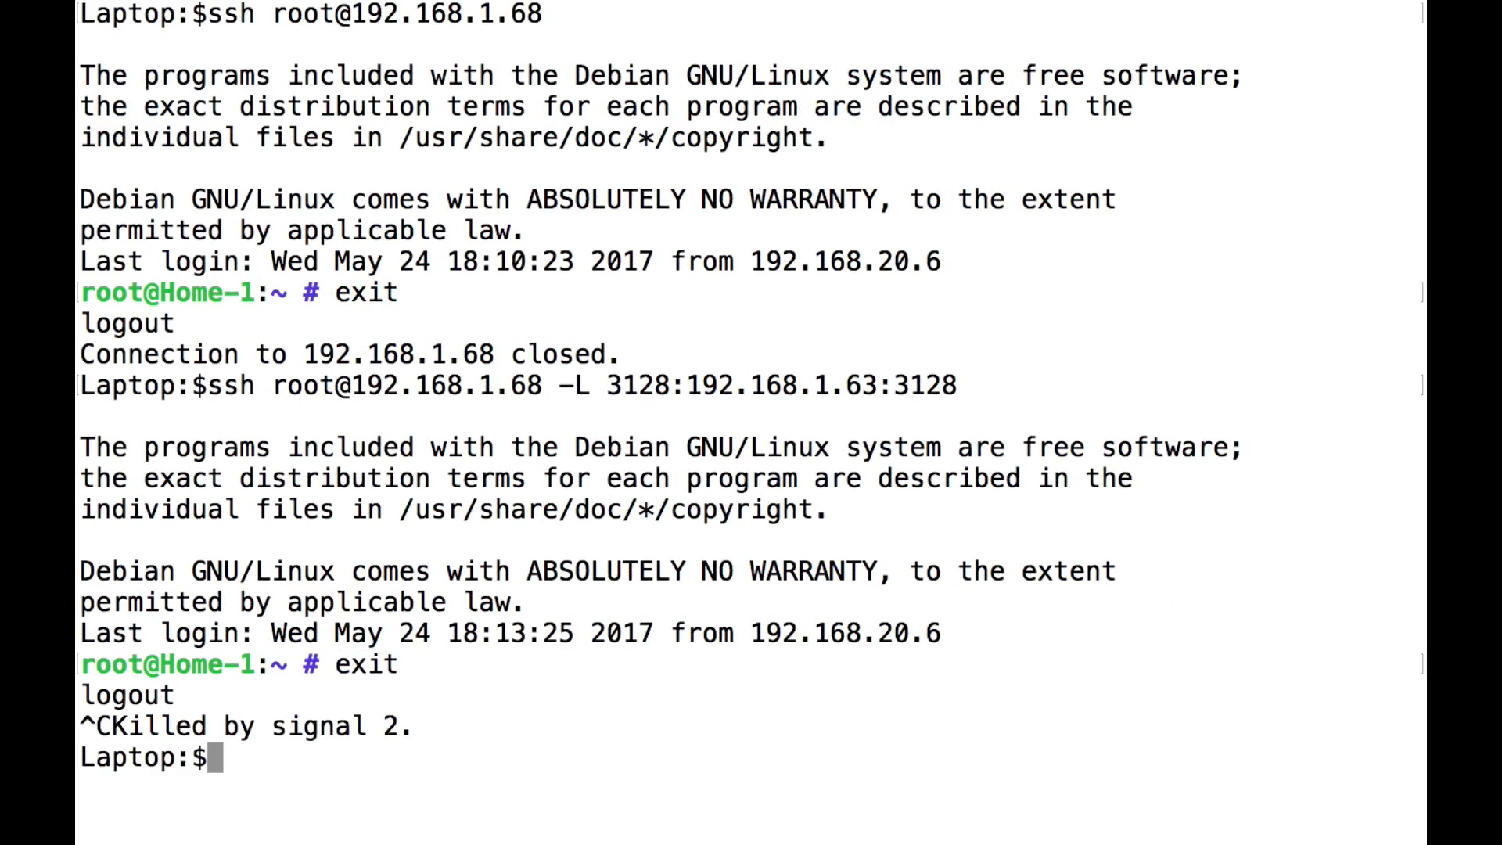
pyautogui.write('ifconfig en0')
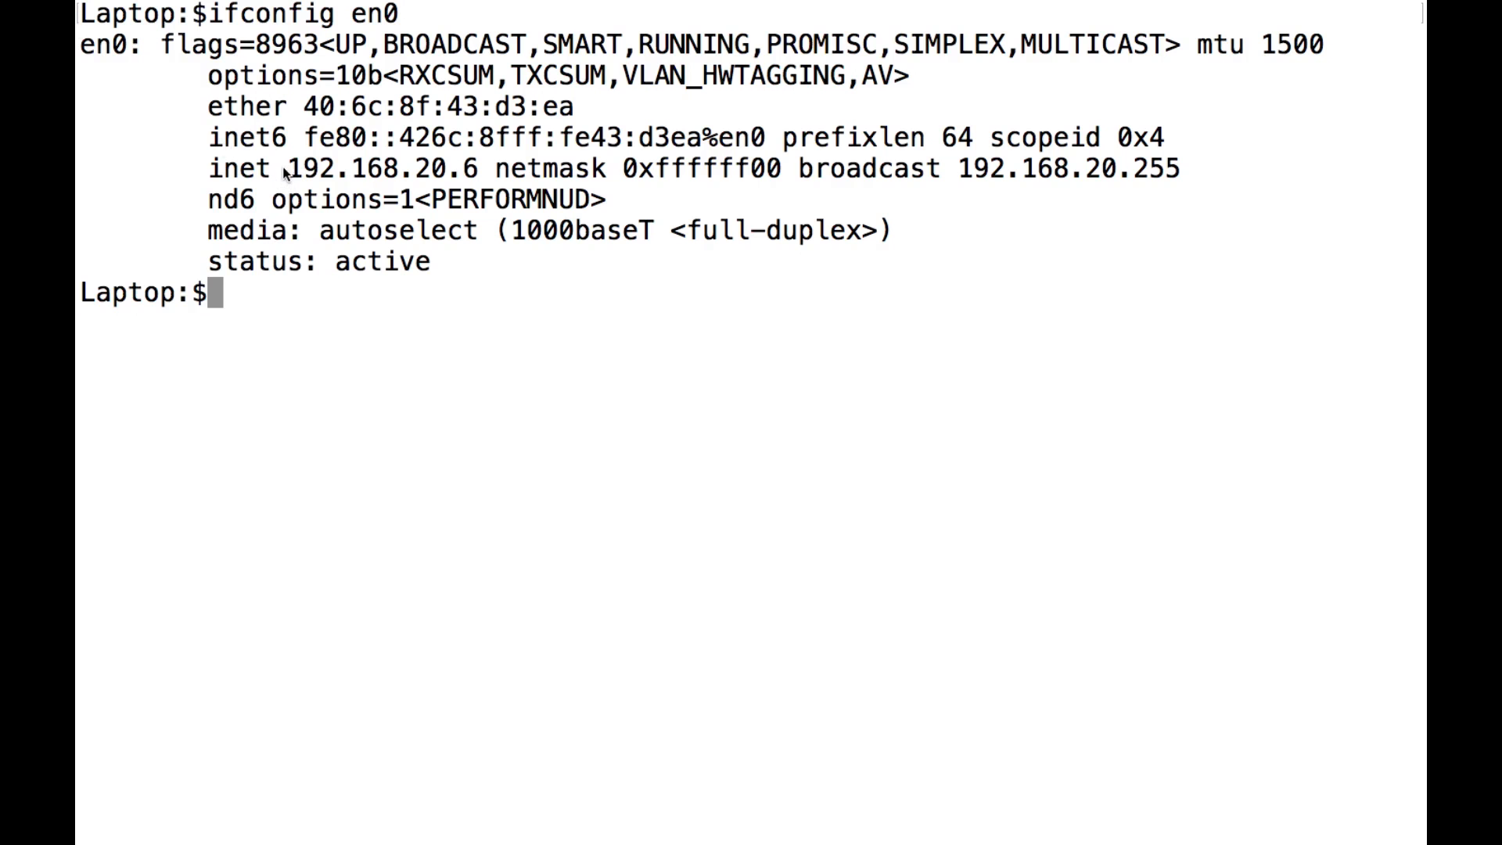
# - Highlight the en0 inet address 192.168.20.6, then bring up the Google tab in Firefox
pyautogui.moveTo(288, 168); pyautogui.dragTo(450, 167)
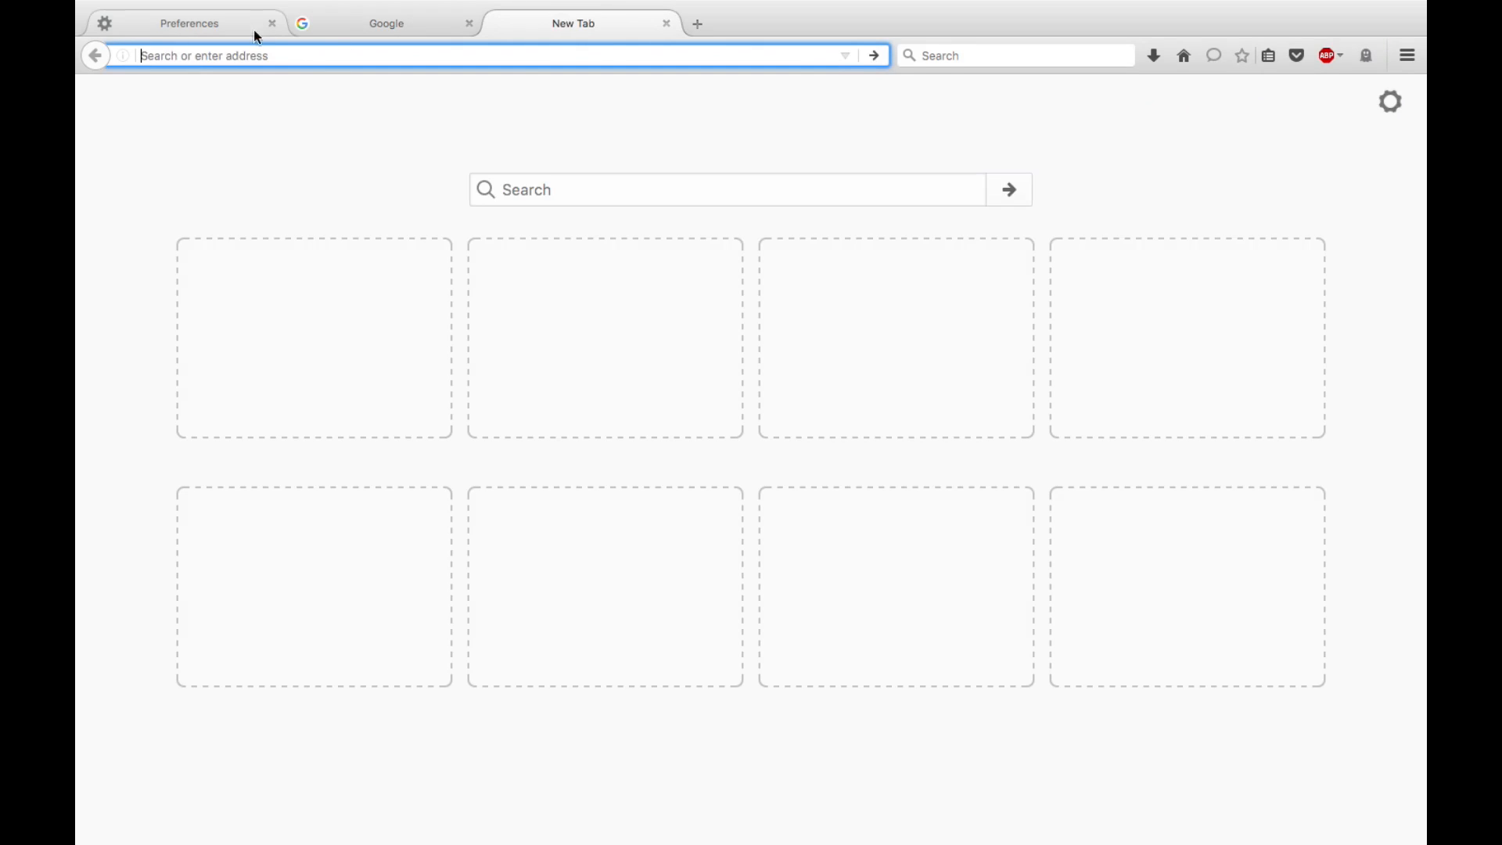
pyautogui.click(385, 24)
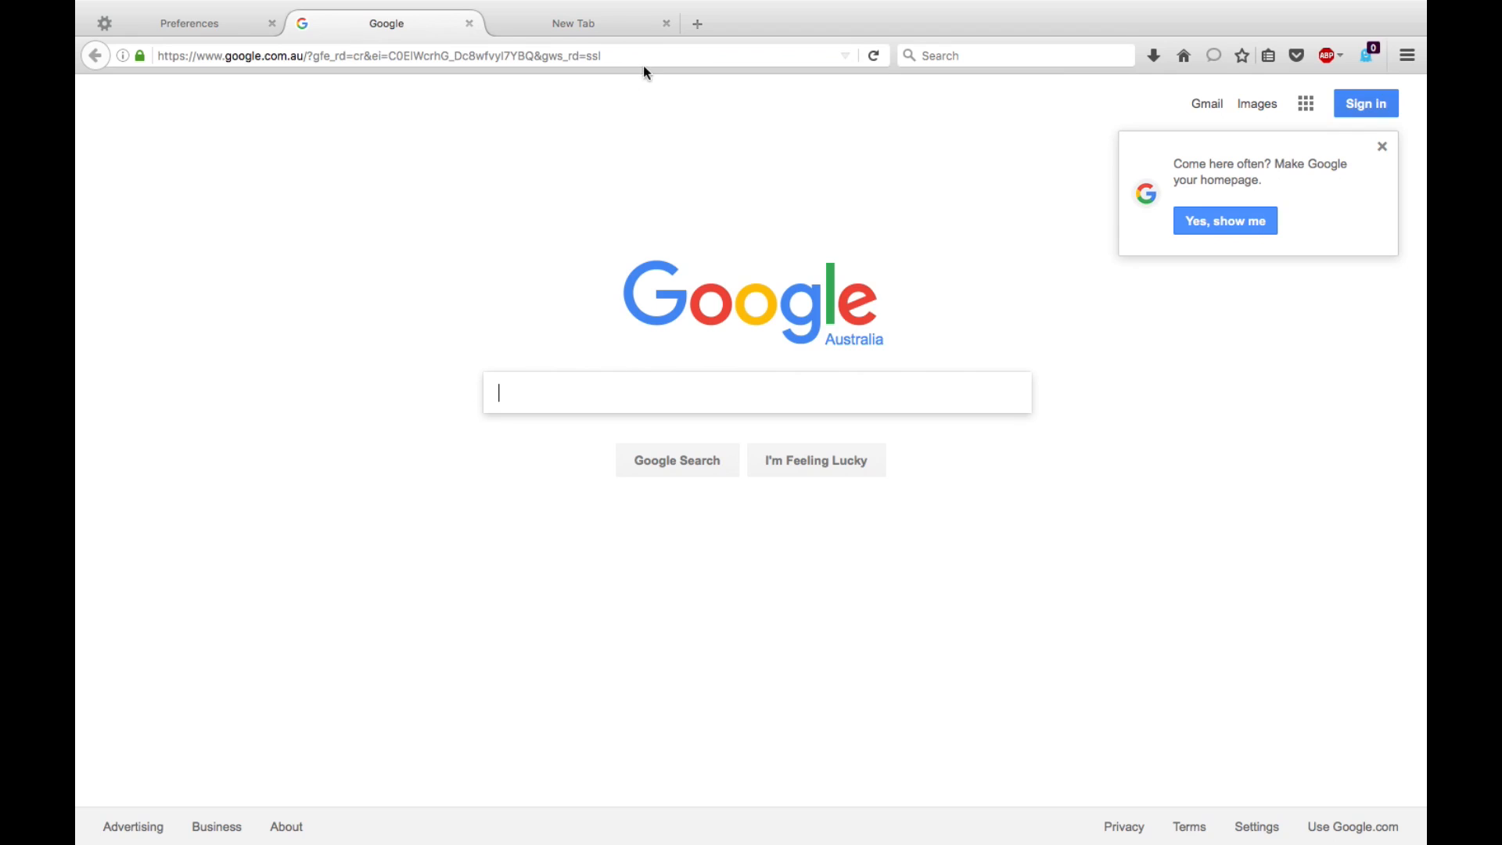